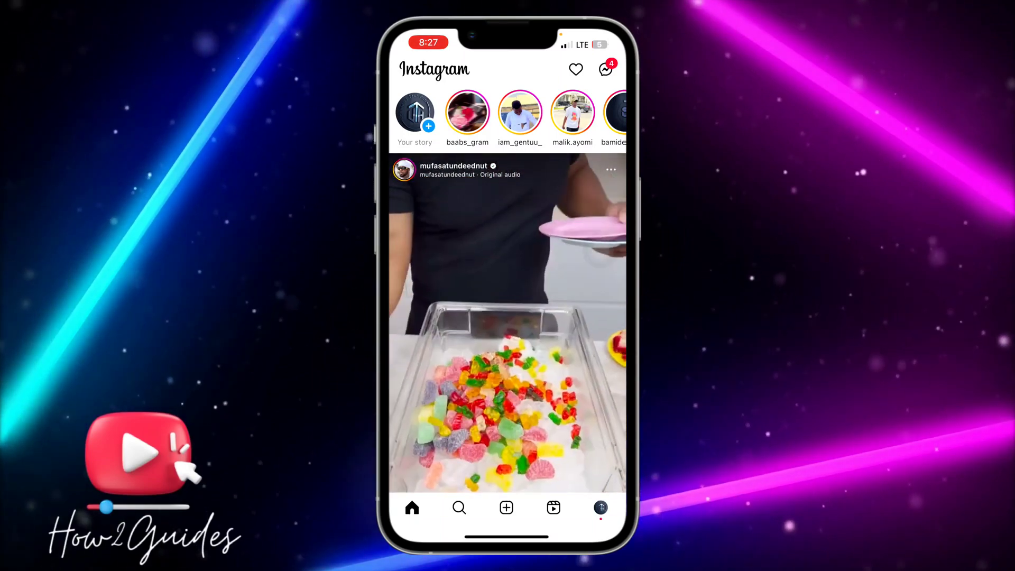
Go from the home feed to your own profile page.
click(599, 507)
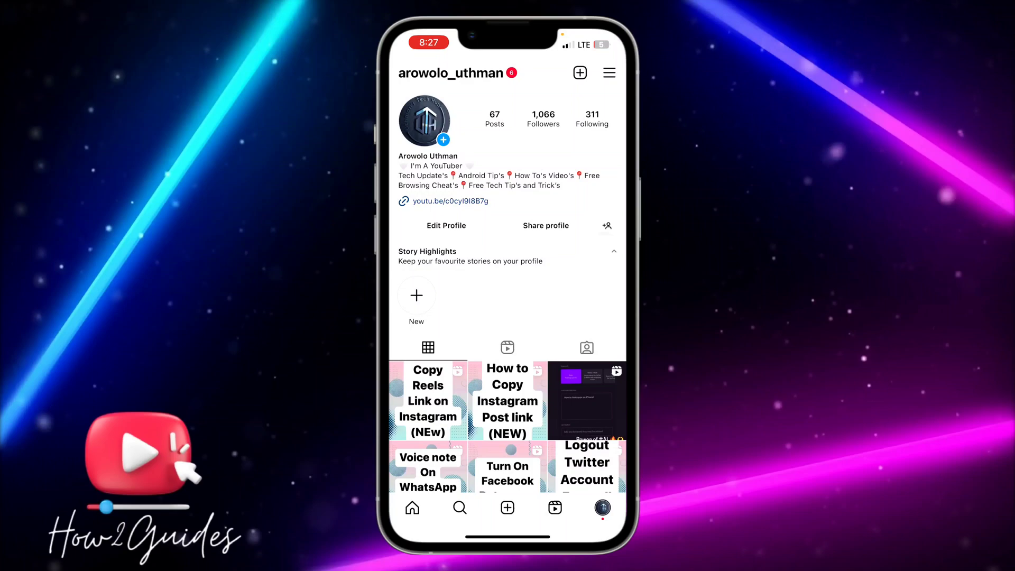
Start a new post from the profile's + menu with the home-screen screenshot.
click(579, 72)
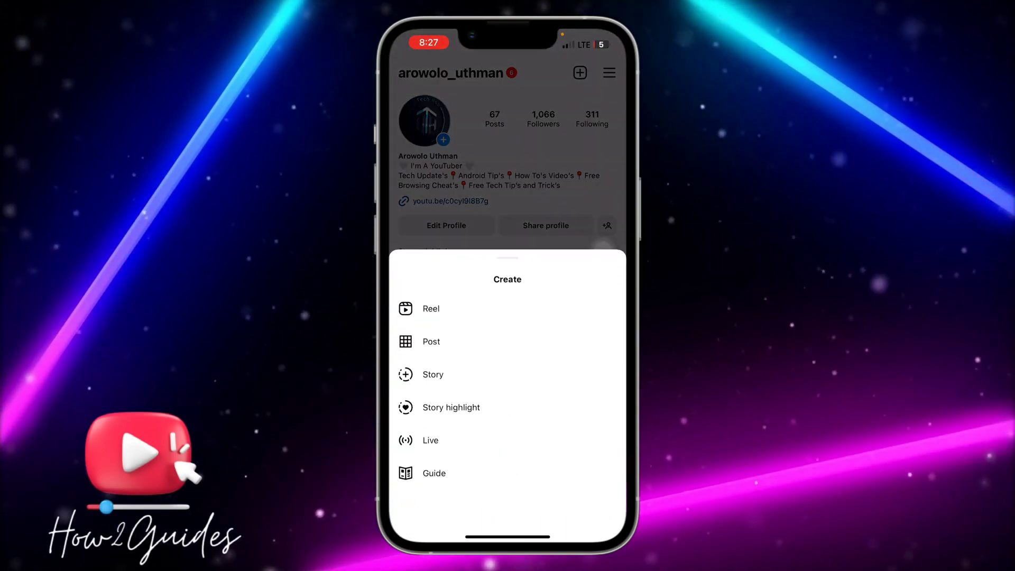
click(430, 341)
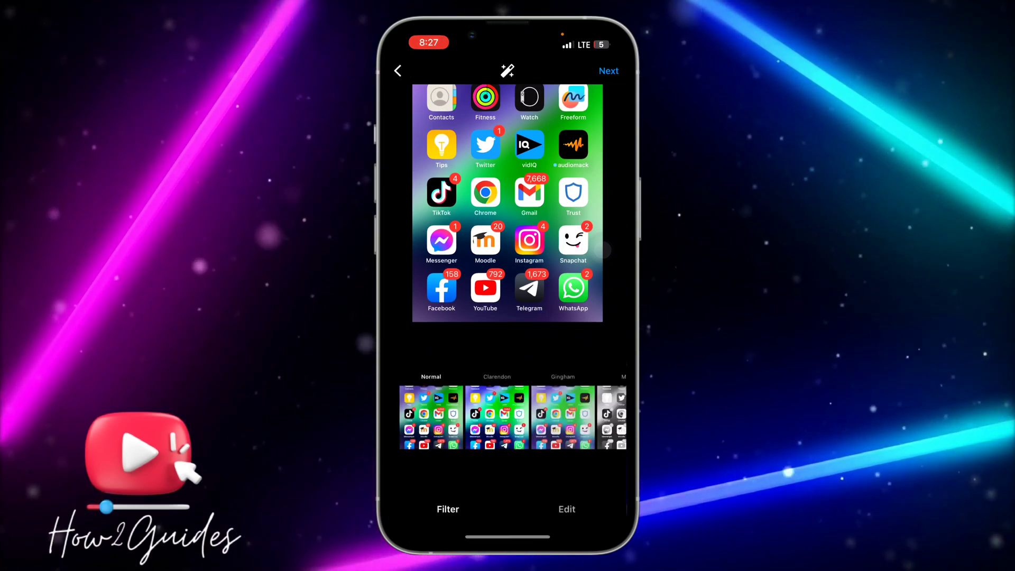
Continue to New post, turn off Share to Facebook, and open Advanced Settings.
click(607, 71)
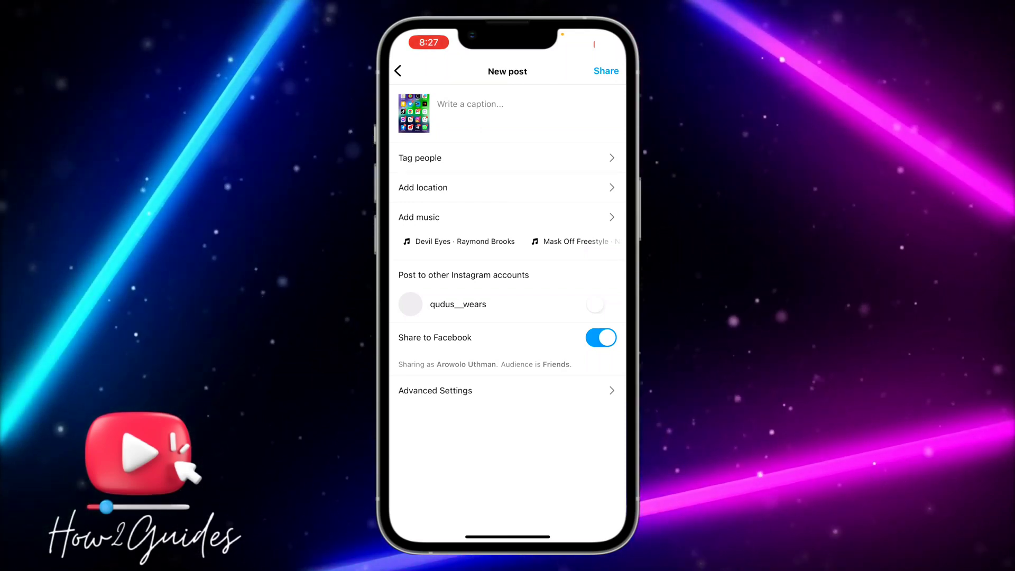
click(599, 337)
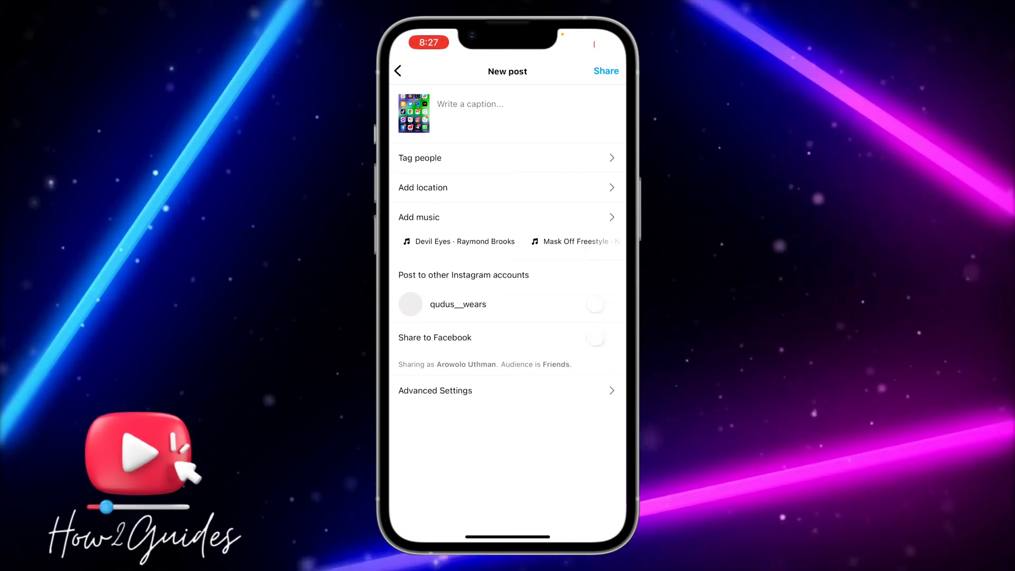
click(435, 390)
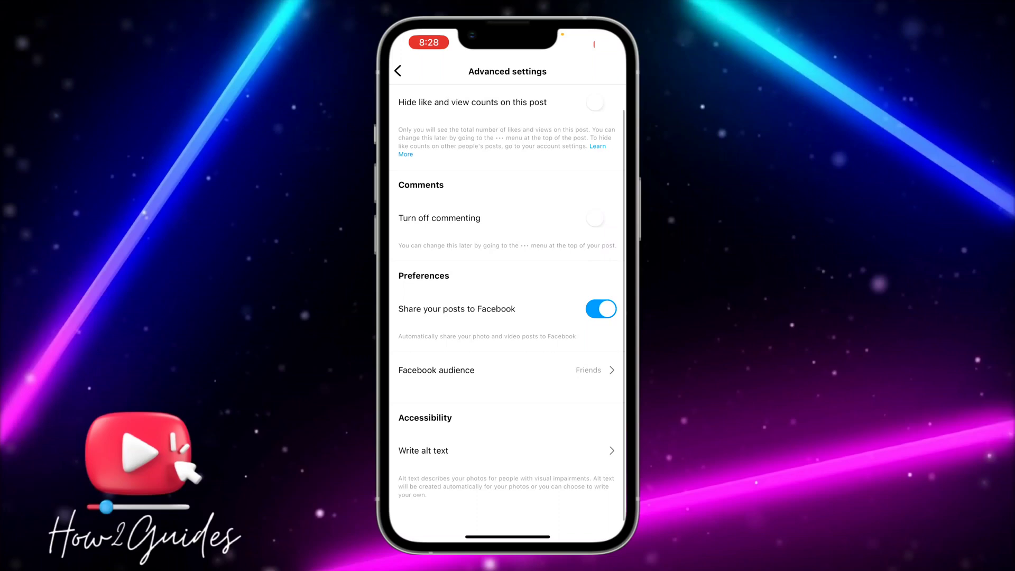
Reopen Advanced Settings from New post and disable Share your posts to Facebook.
click(398, 72)
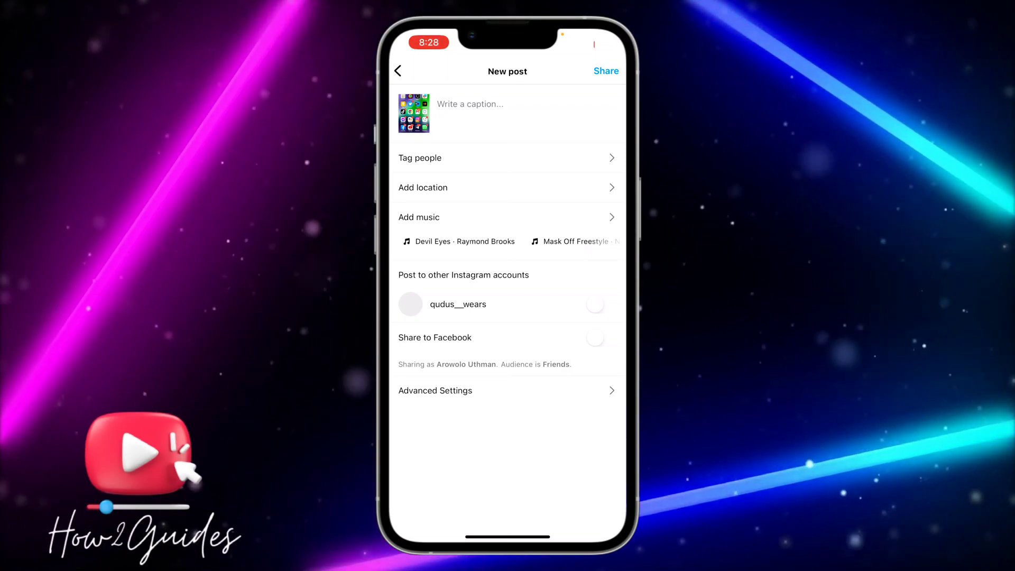
click(435, 390)
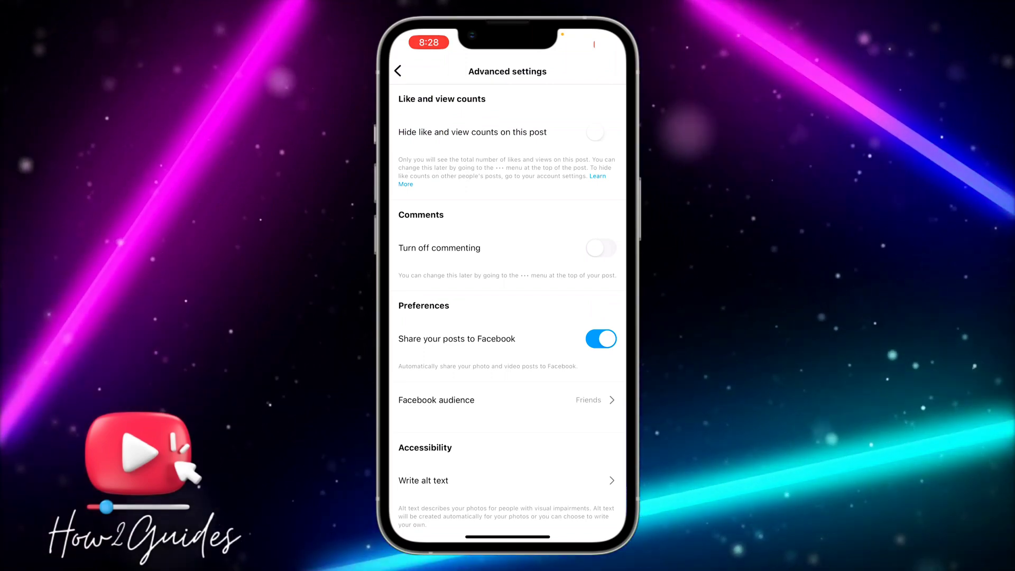
click(600, 338)
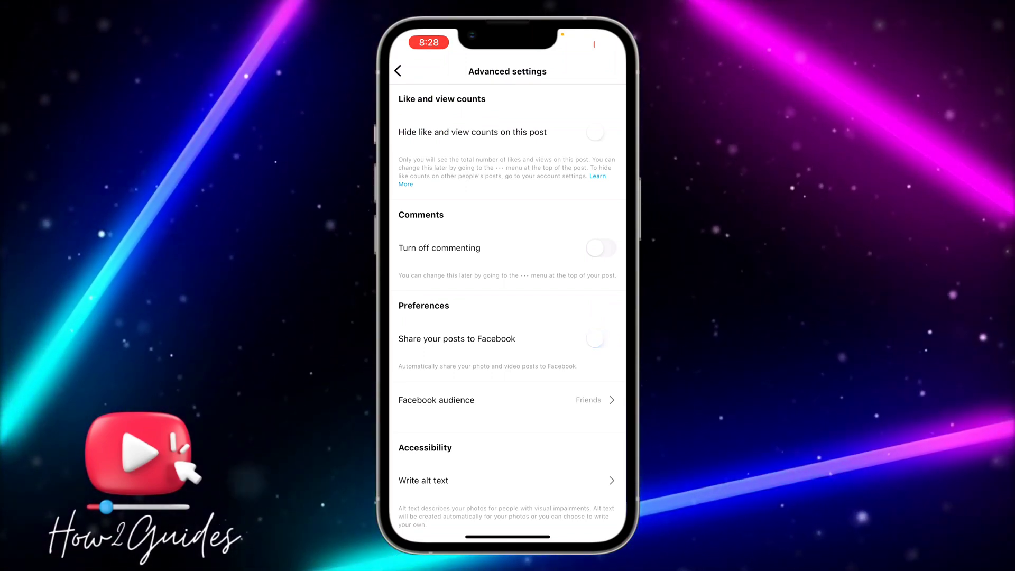